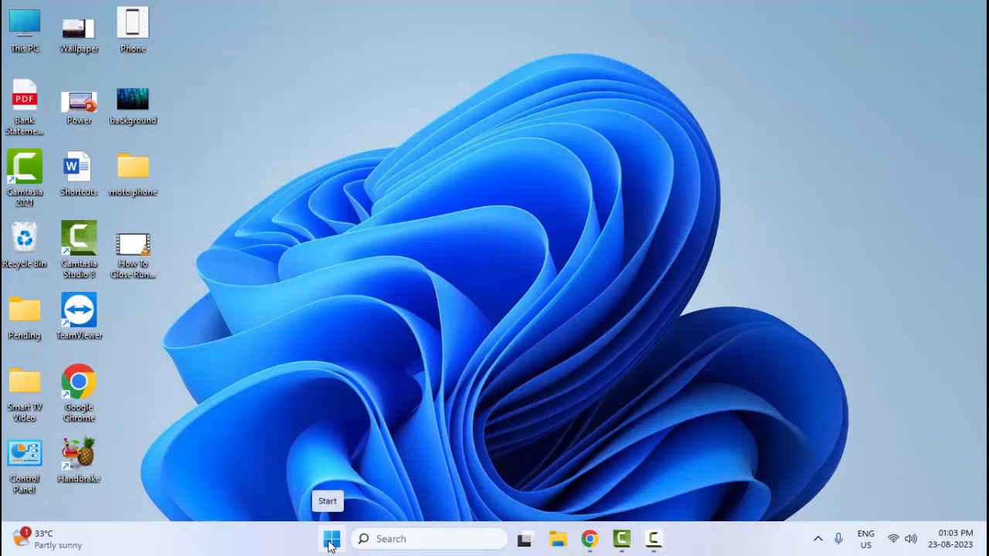
Run chkdsk c: /r /scan /perf from a terminal opened via the Start quick menu
right_click(331, 538)
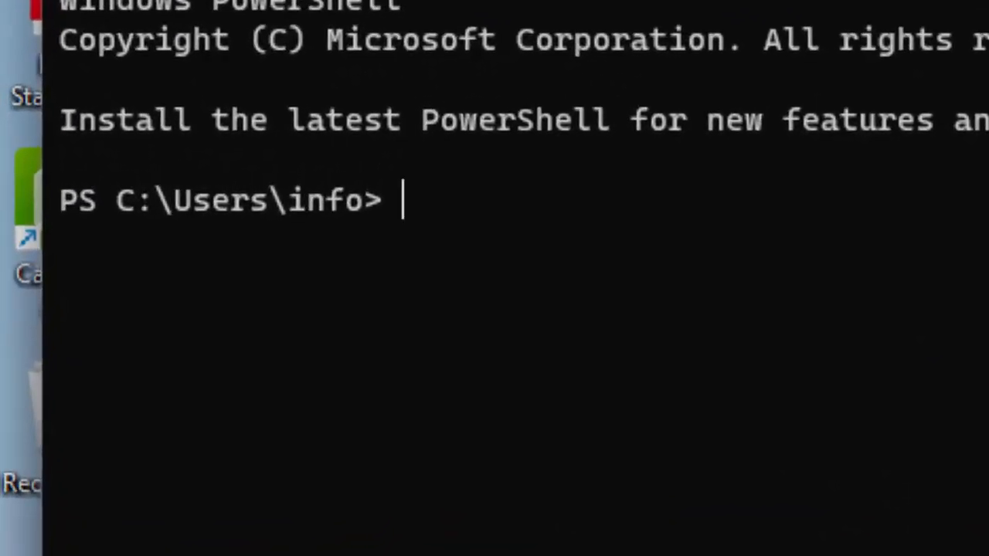
type("chkdsk c: /r /scan /perf")
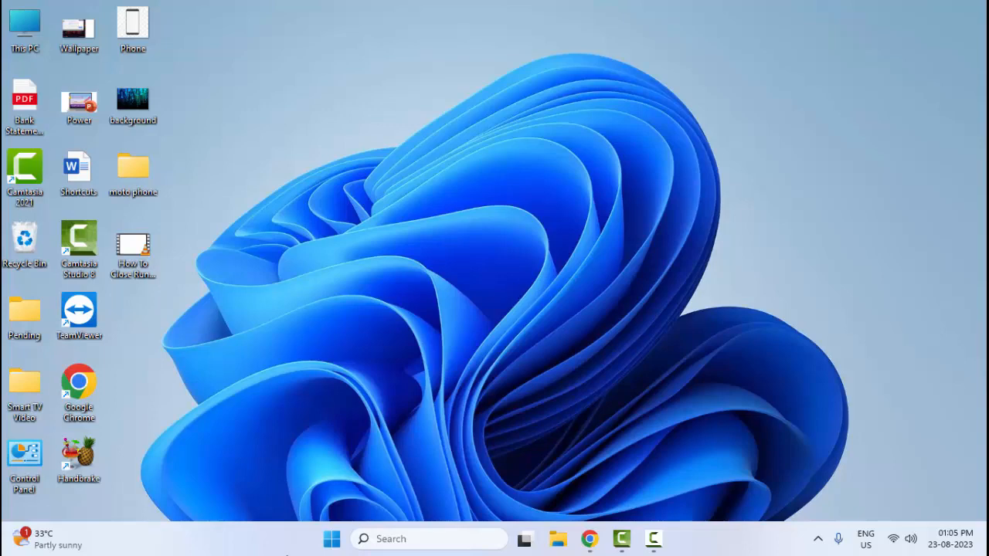
Launch Command Prompt as administrator and run sfc /scannow to verify system files
left_click(331, 538)
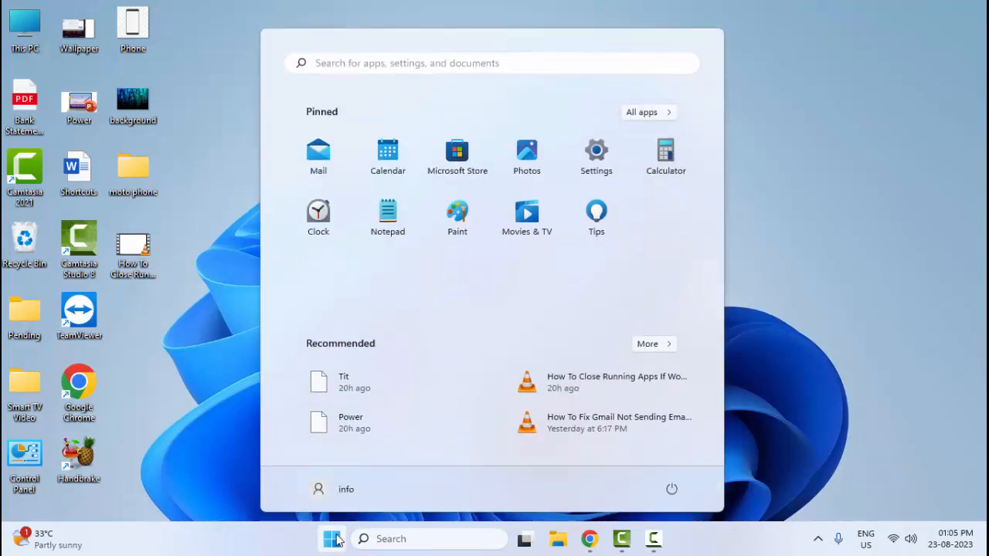
type("command")
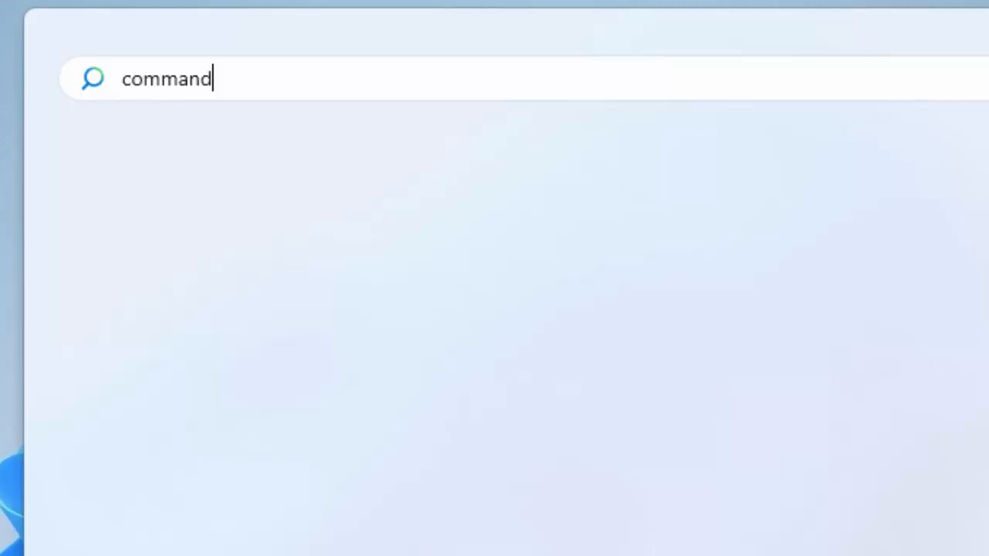
type("prompt")
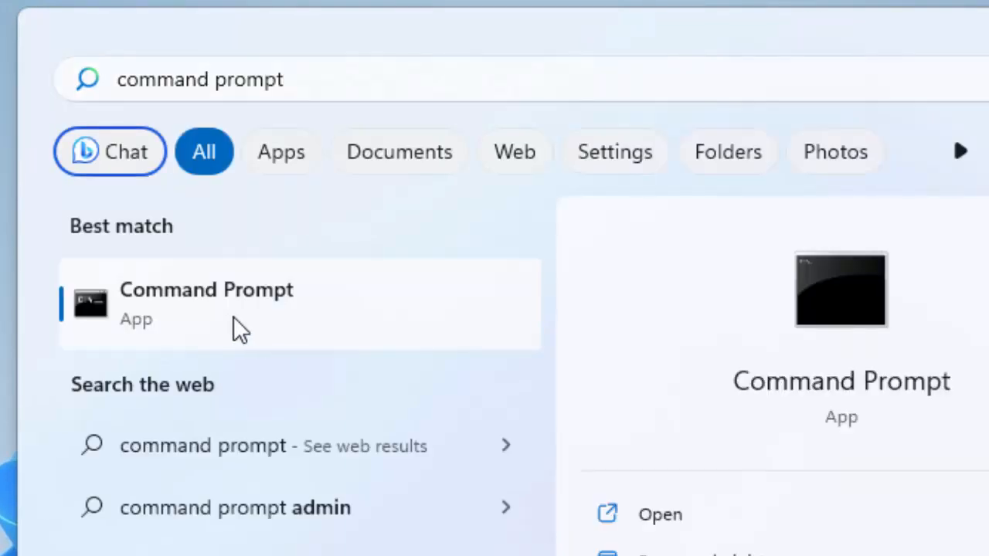
right_click(207, 302)
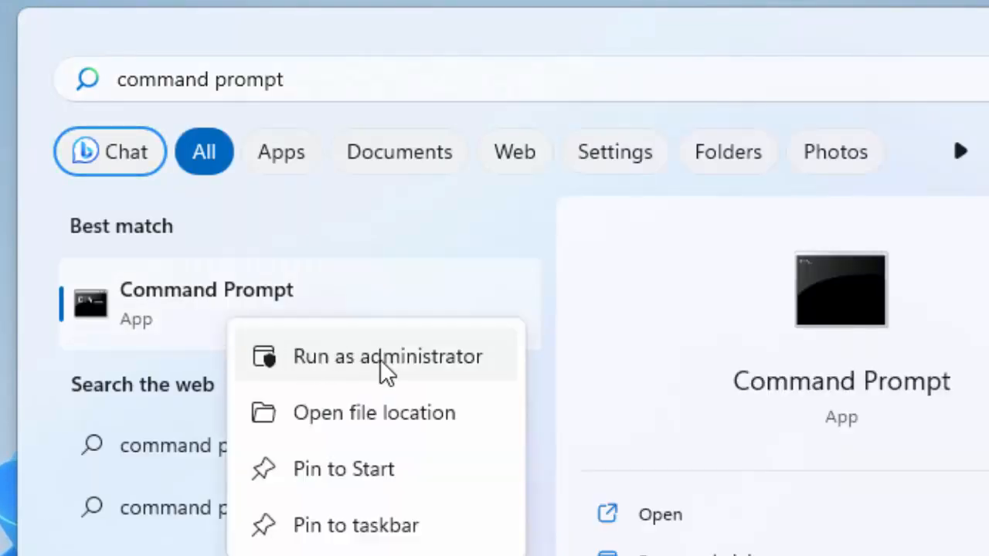
left_click(387, 356)
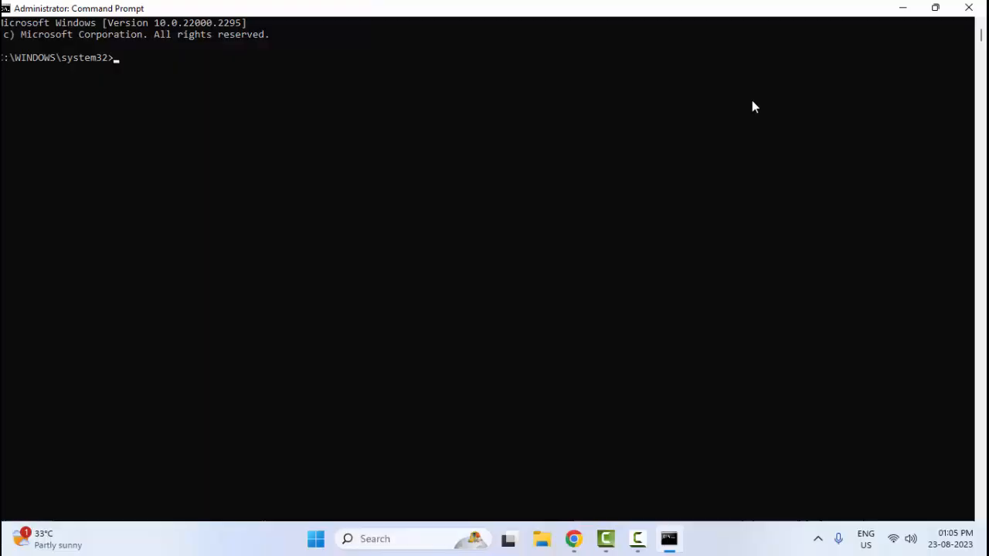
type("sfc /")
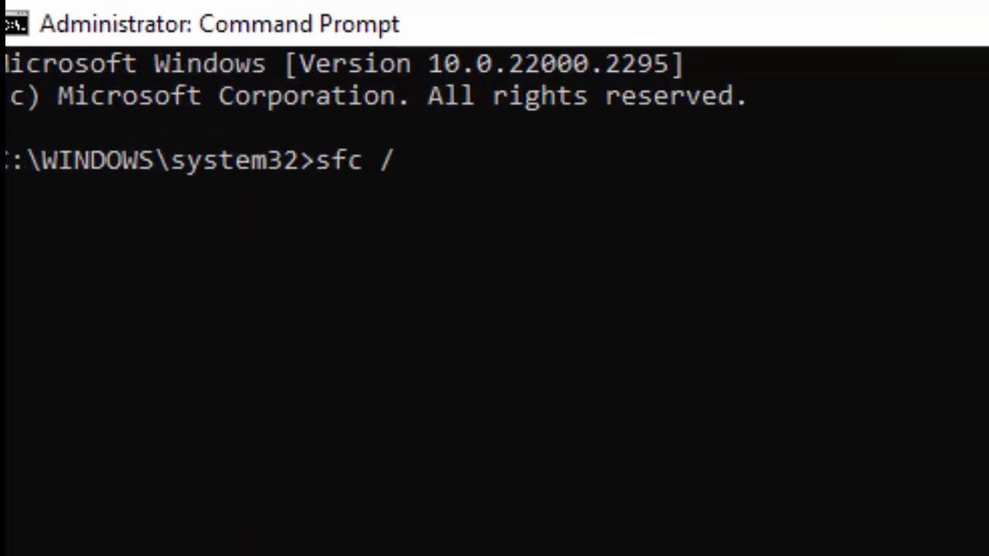
type("scannow")
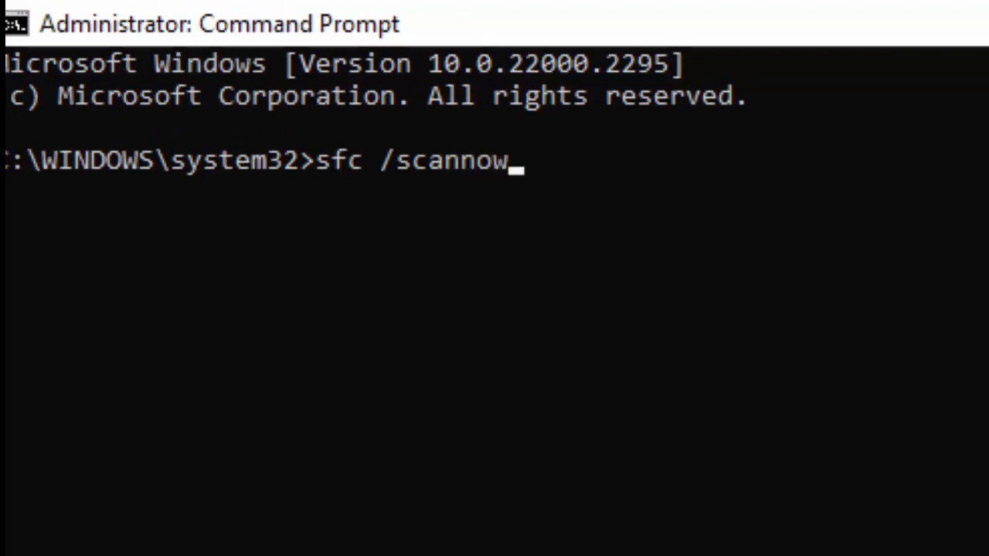
key("enter")
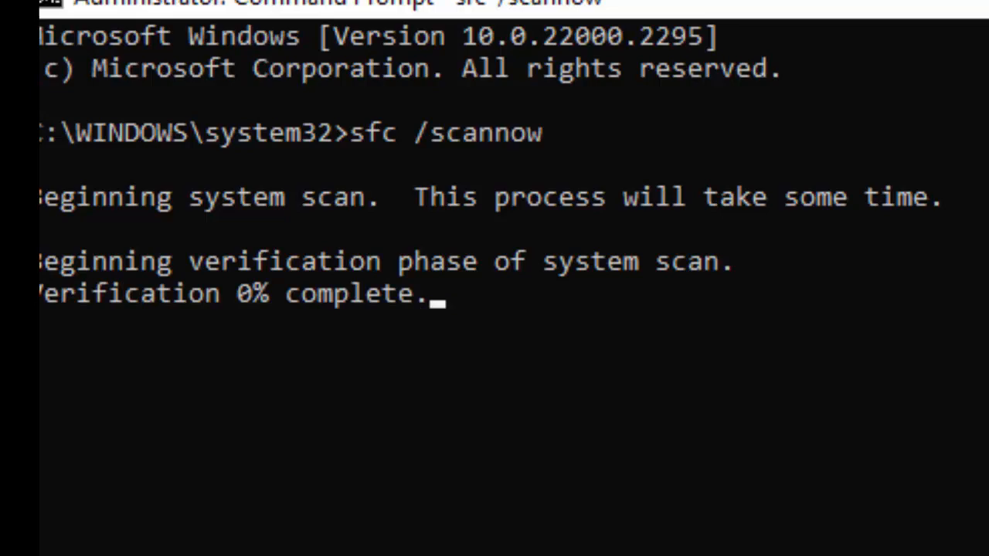
mouse_move(247, 432)
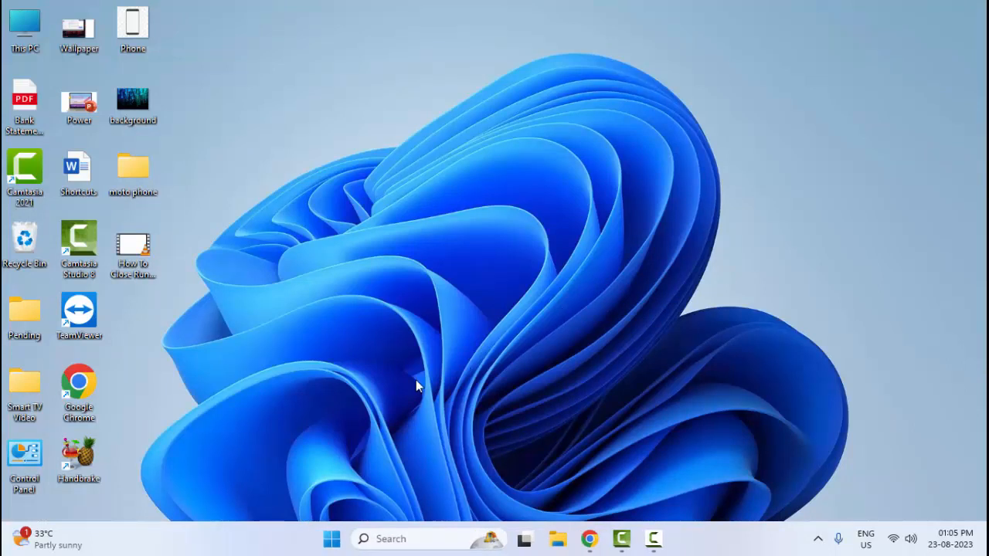
mouse_move(451, 386)
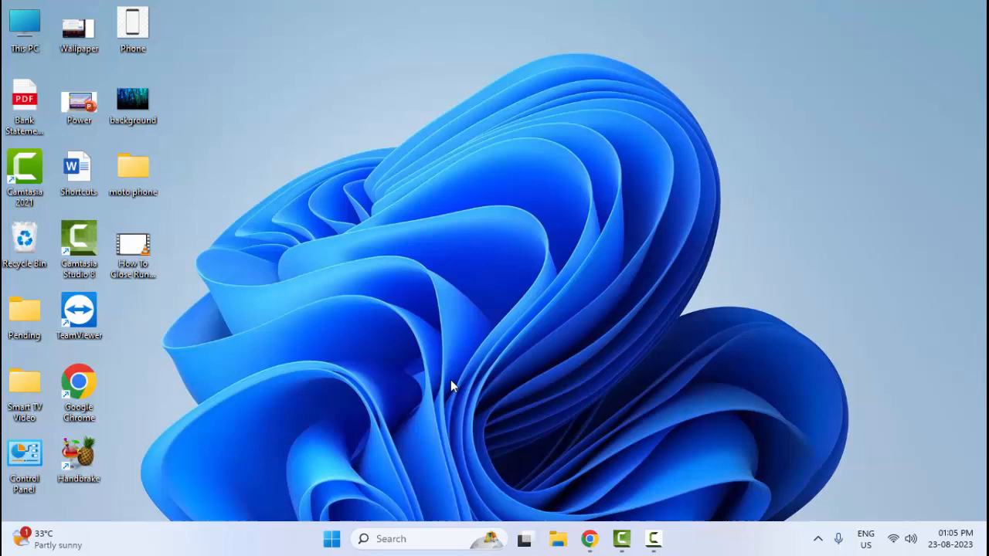
mouse_move(479, 381)
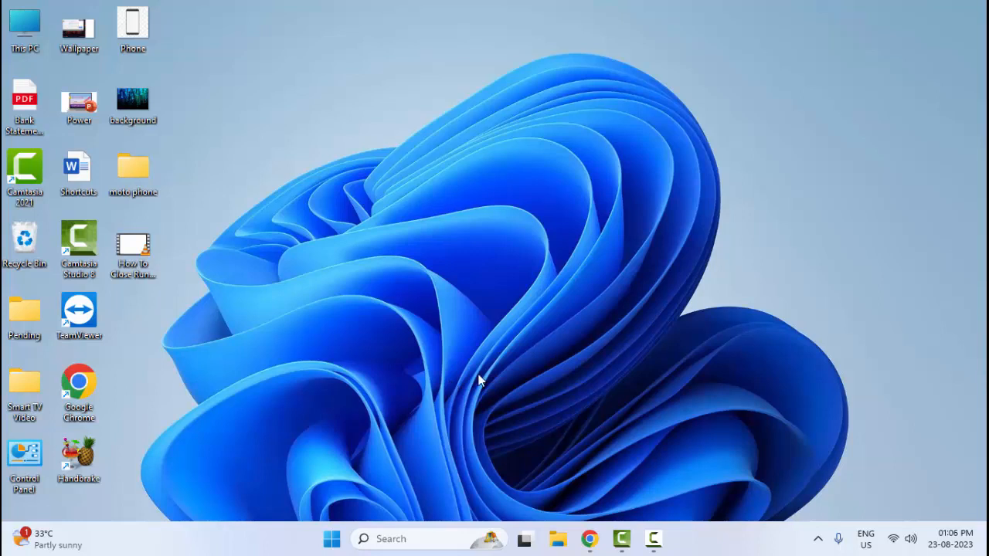
mouse_move(454, 371)
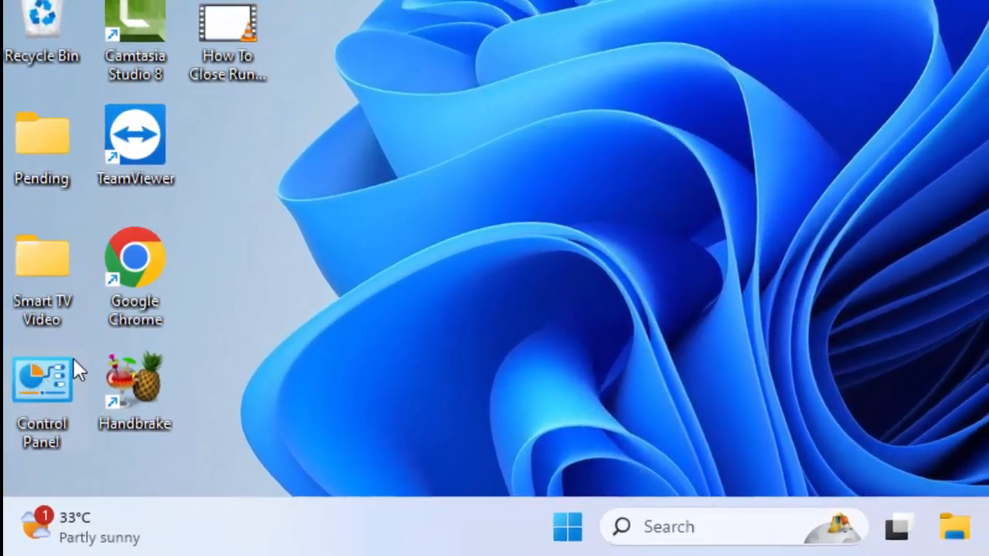
double_click(40, 383)
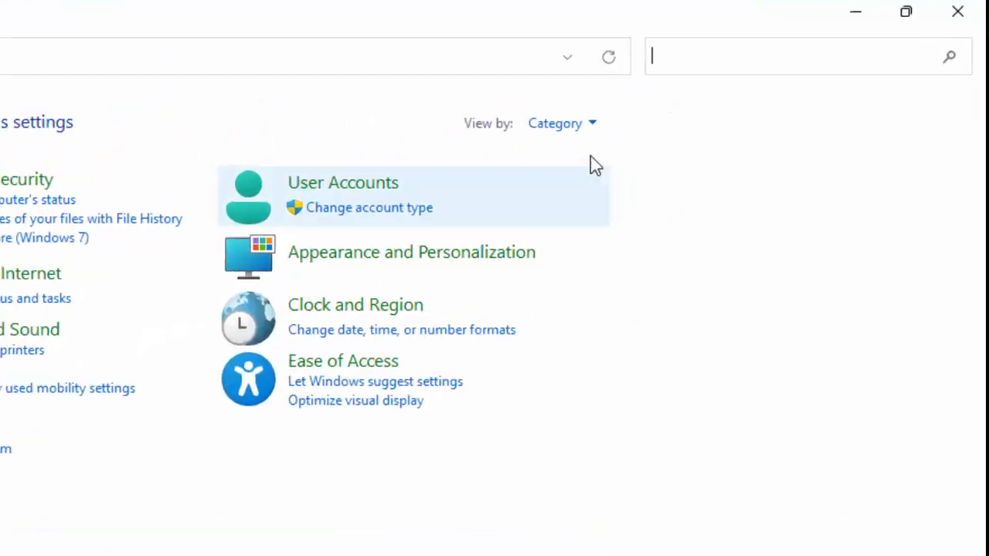
left_click(555, 123)
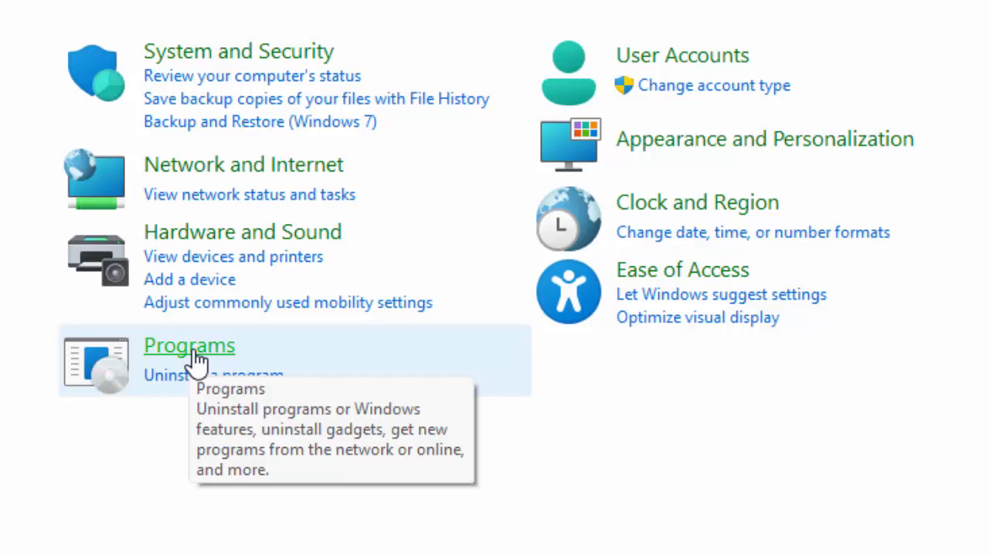
left_click(189, 347)
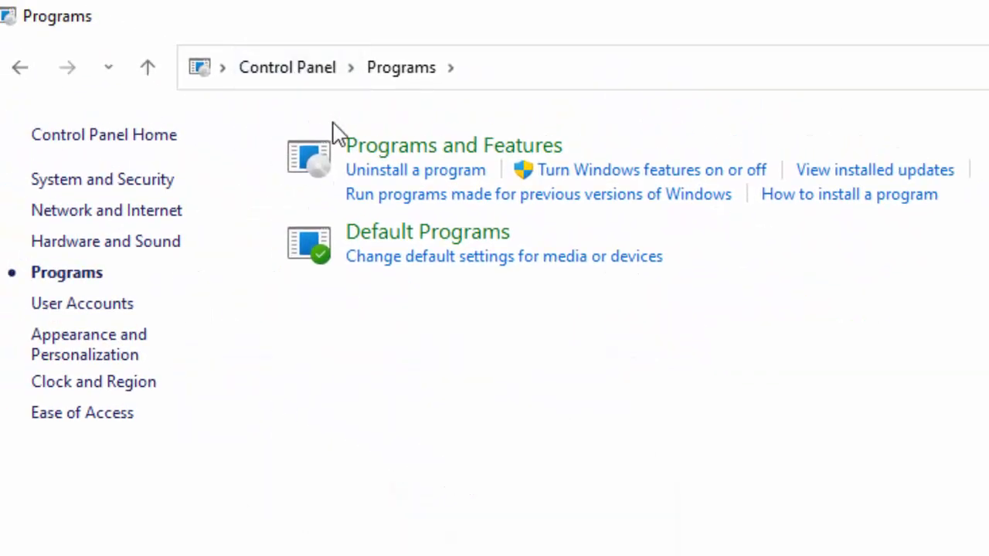
mouse_move(533, 162)
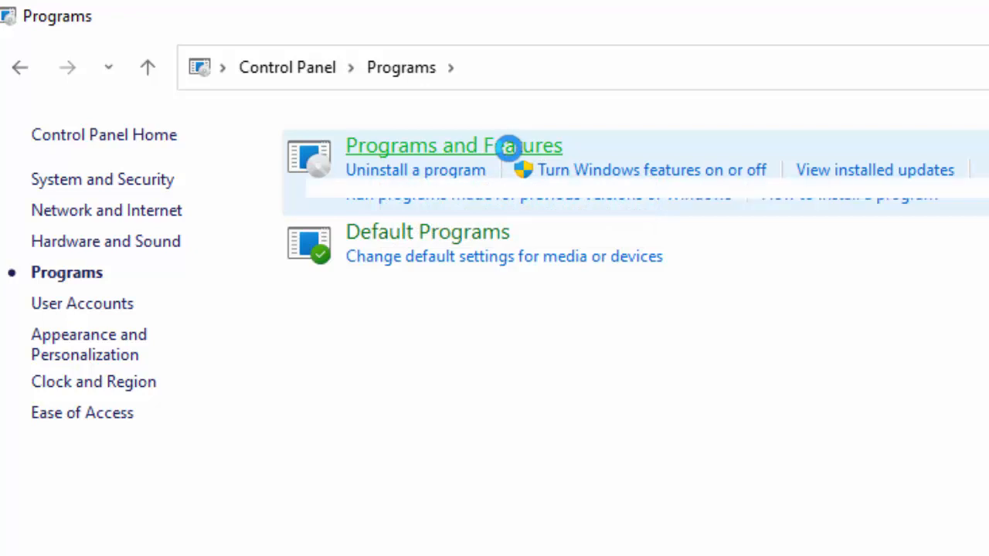
left_click(454, 145)
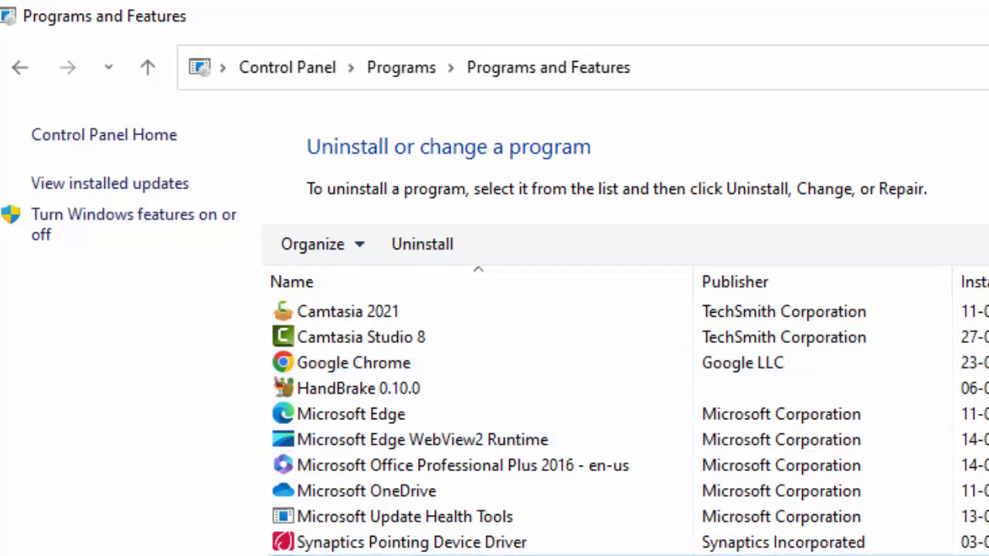
left_click(358, 388)
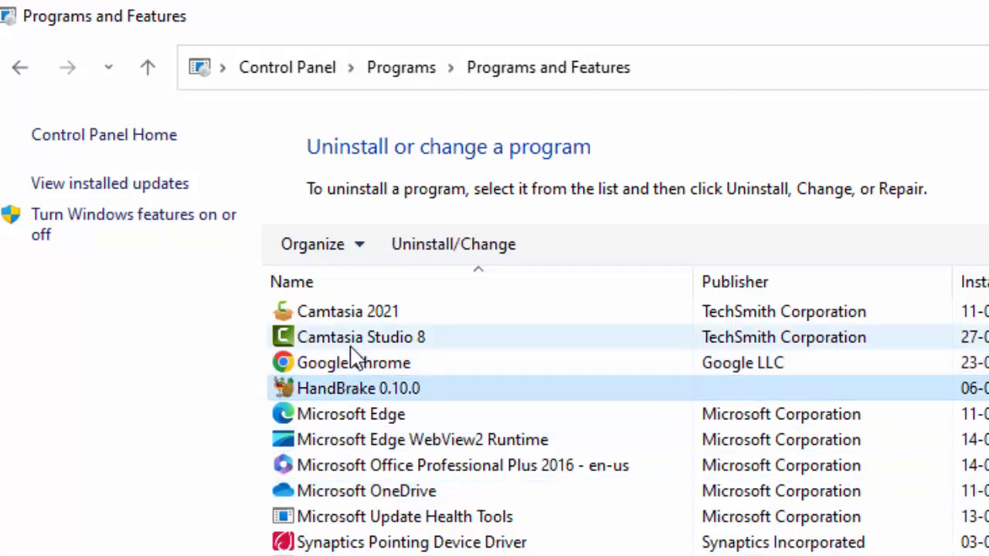
left_click(352, 362)
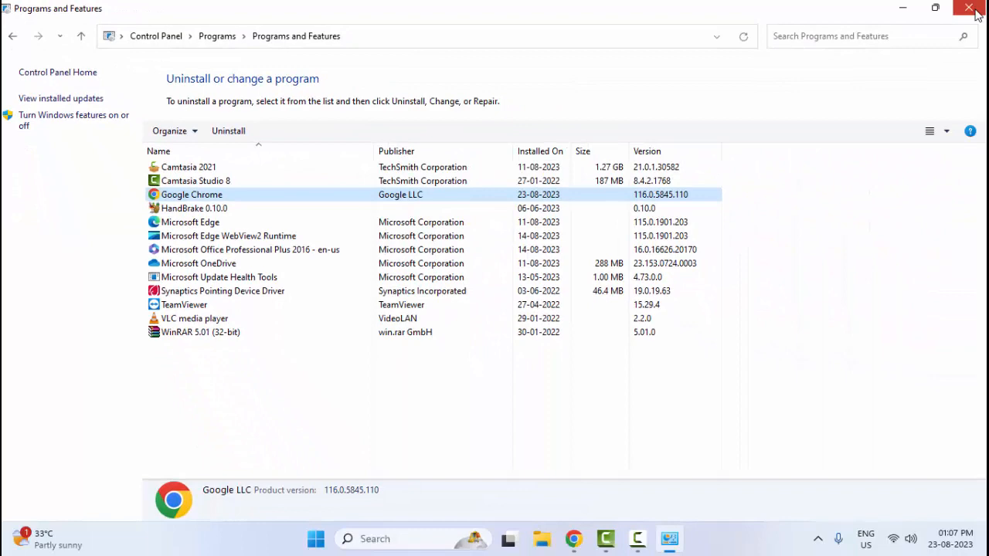
left_click(977, 6)
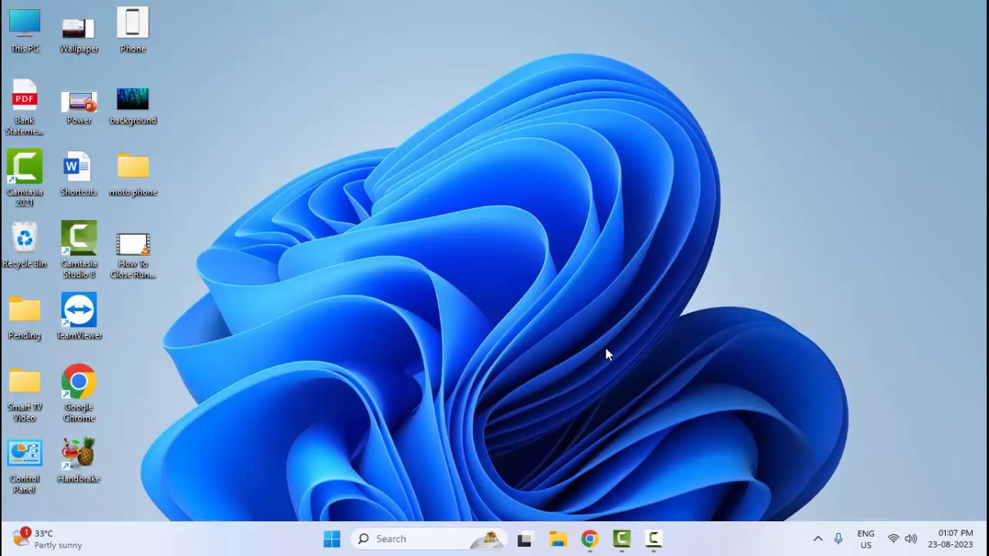
left_click(331, 538)
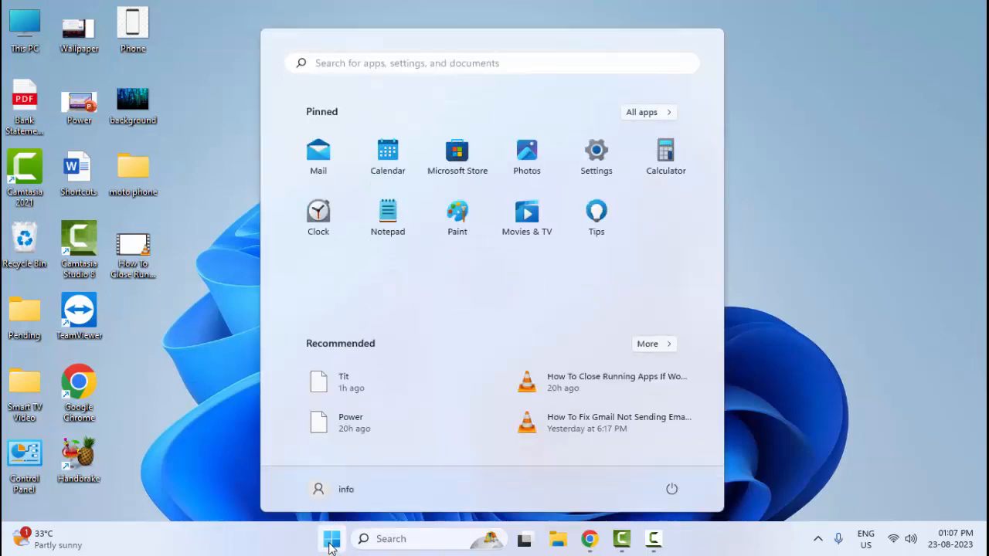
type("system configuration")
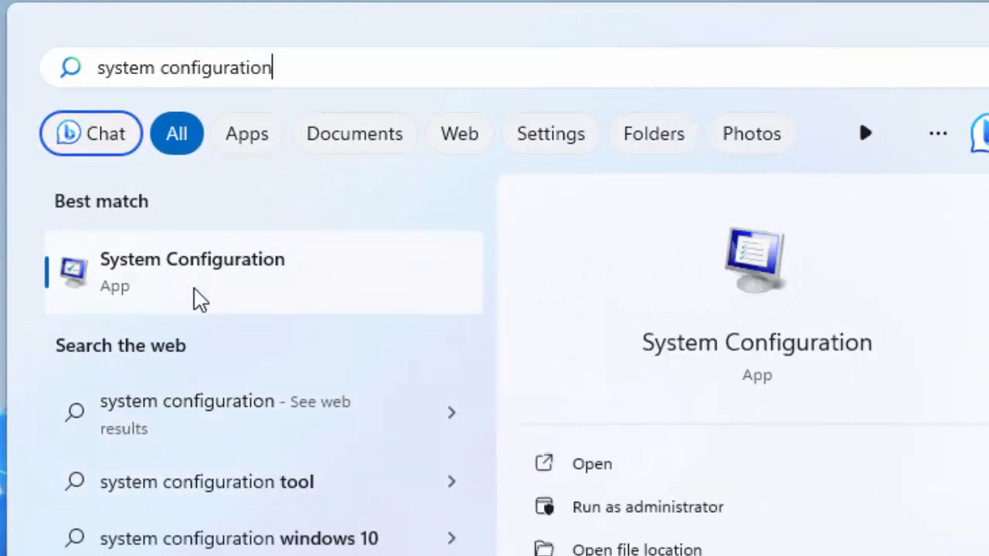
left_click(191, 272)
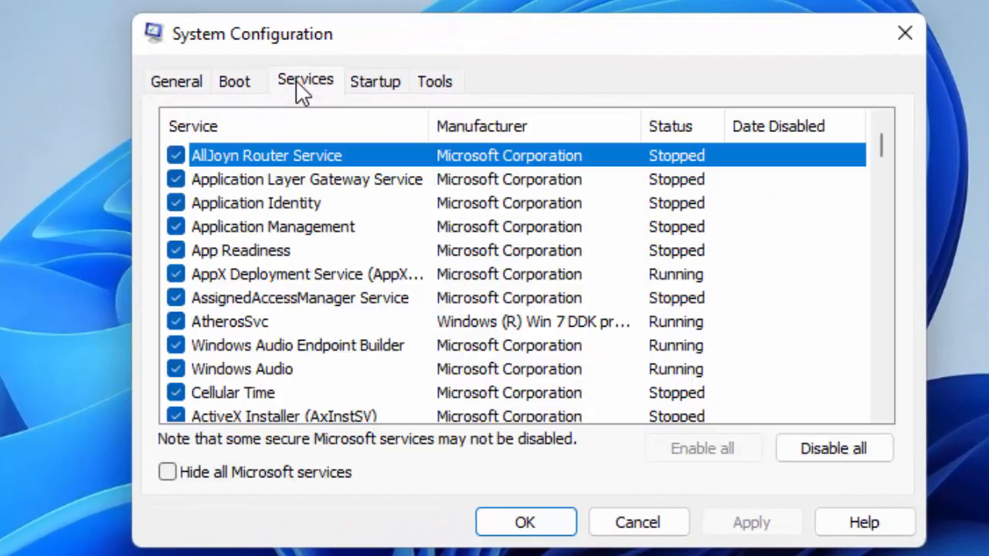
mouse_move(256, 479)
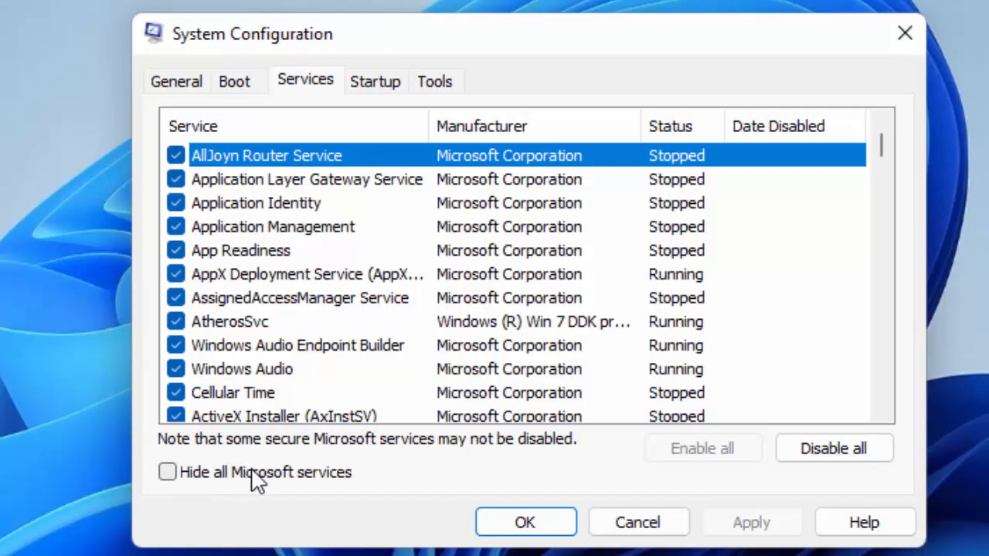
left_click(166, 473)
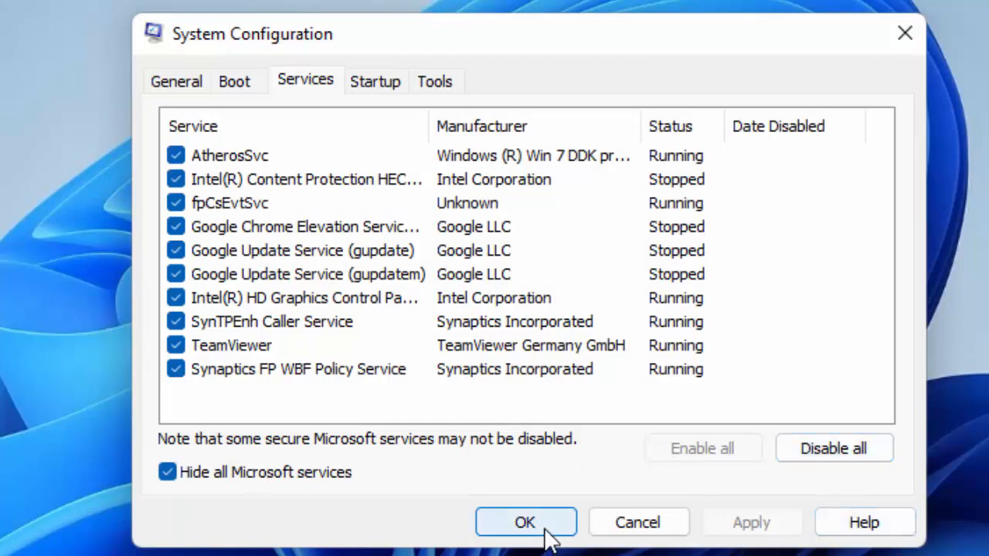
left_click(526, 523)
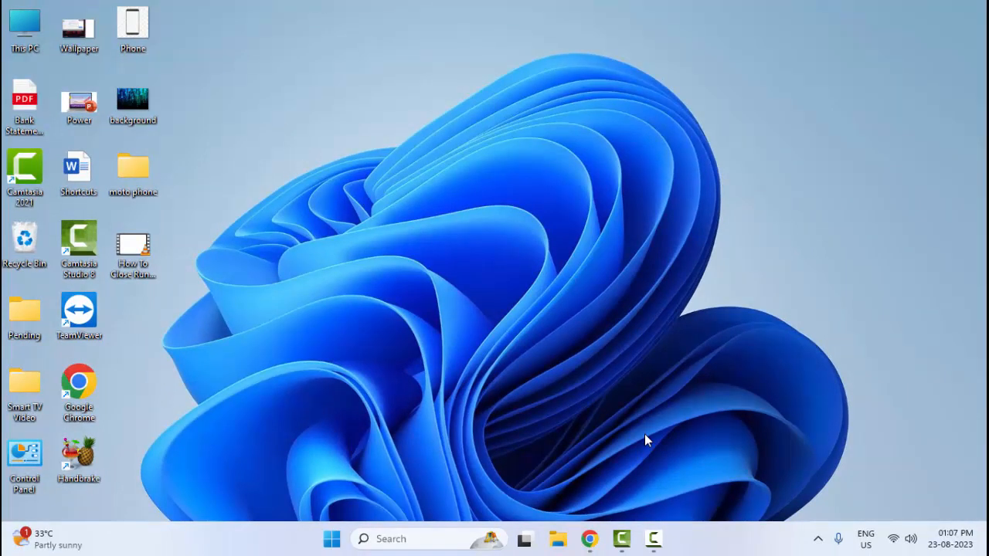
mouse_move(312, 502)
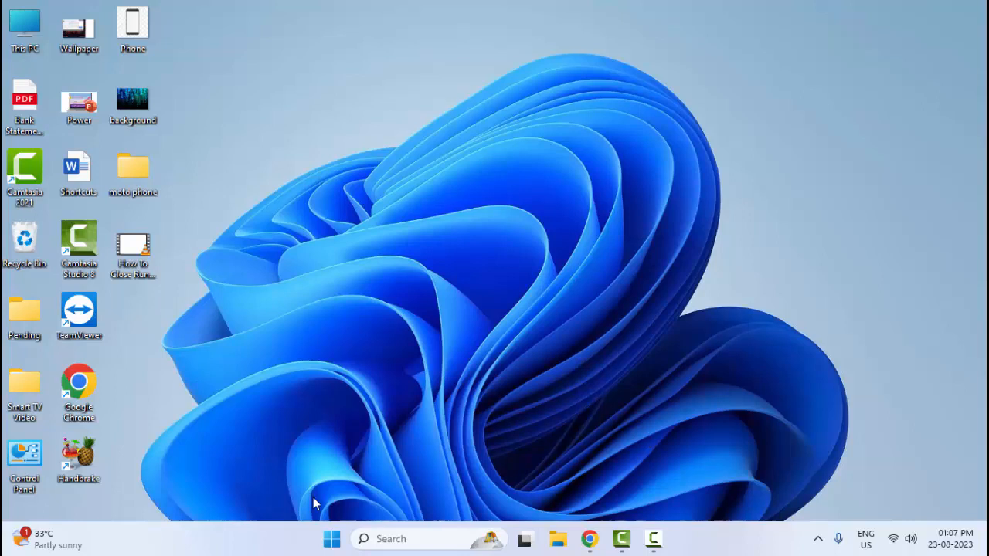
mouse_move(331, 538)
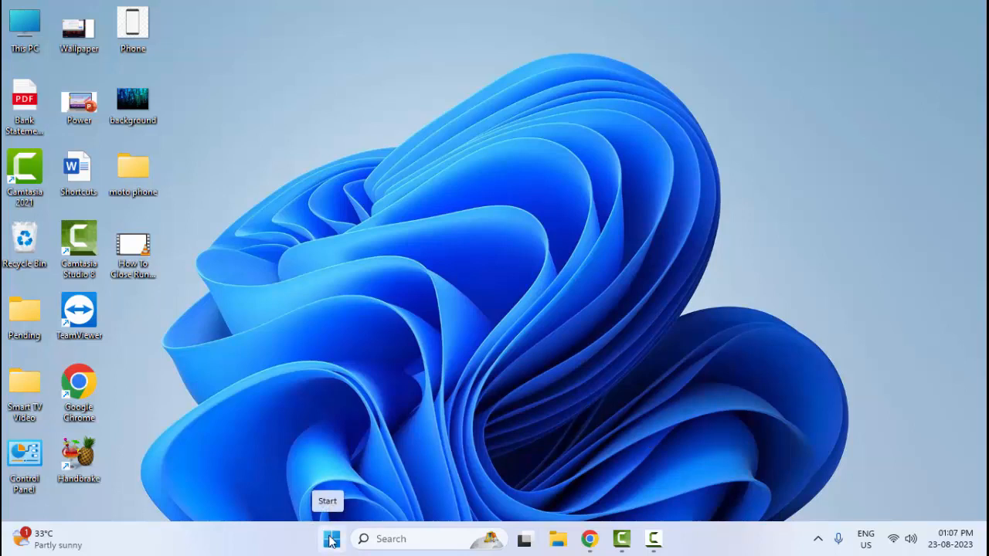
Check for updates on the Settings Windows Update page, then close Settings
left_click(331, 538)
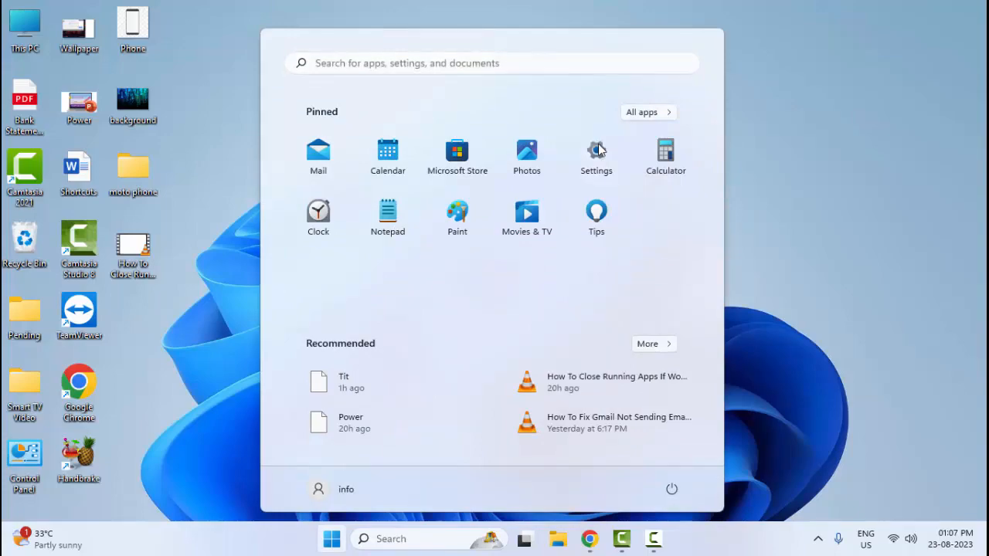
left_click(597, 152)
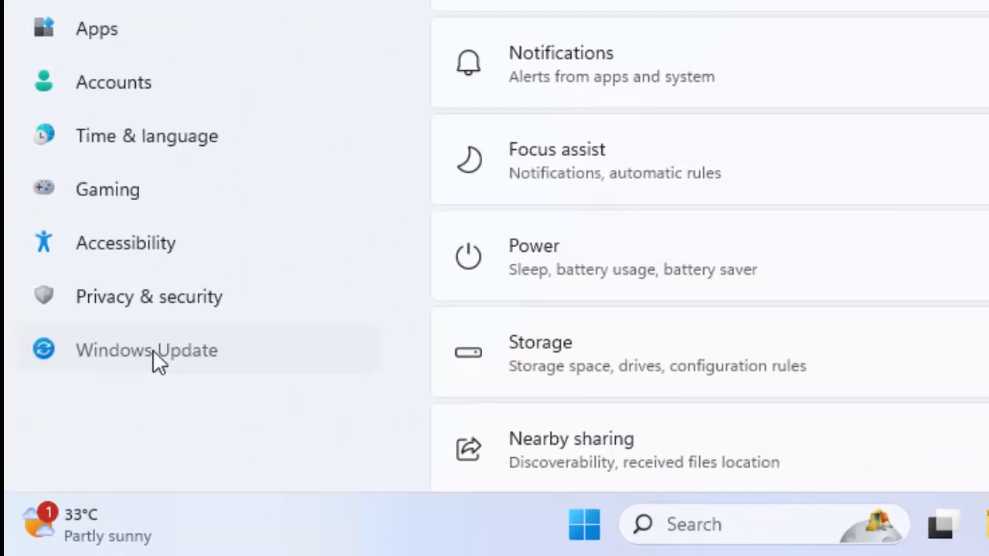
left_click(147, 350)
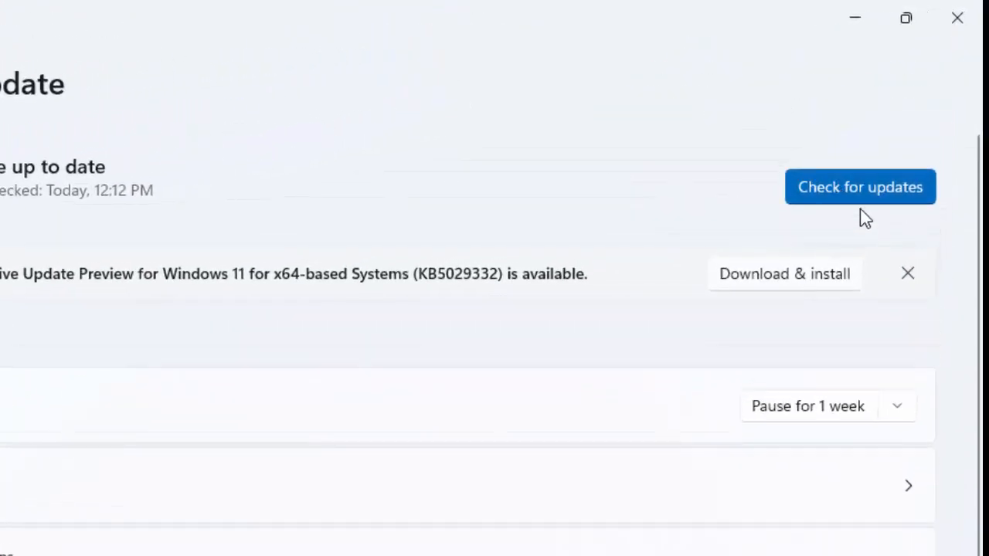
left_click(859, 186)
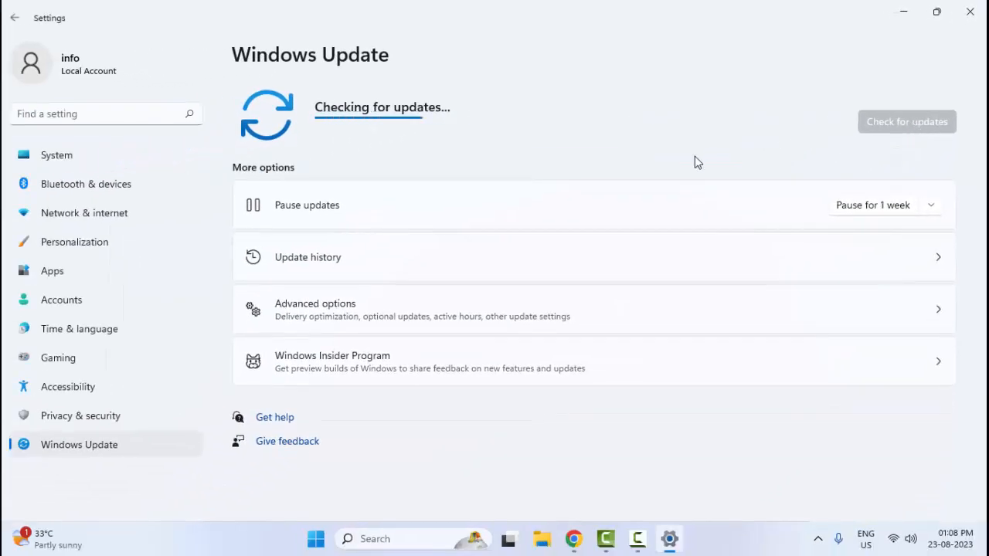
mouse_move(691, 158)
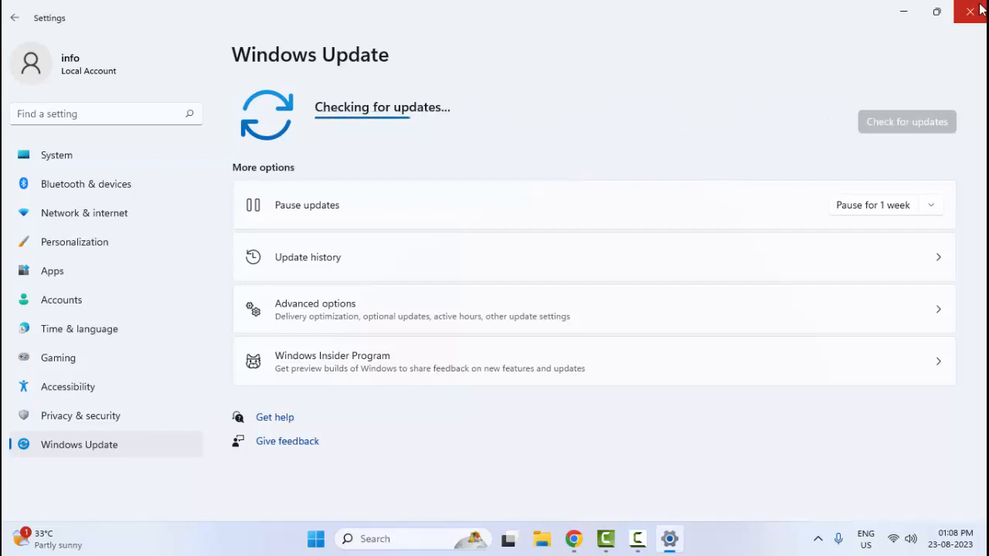
left_click(975, 12)
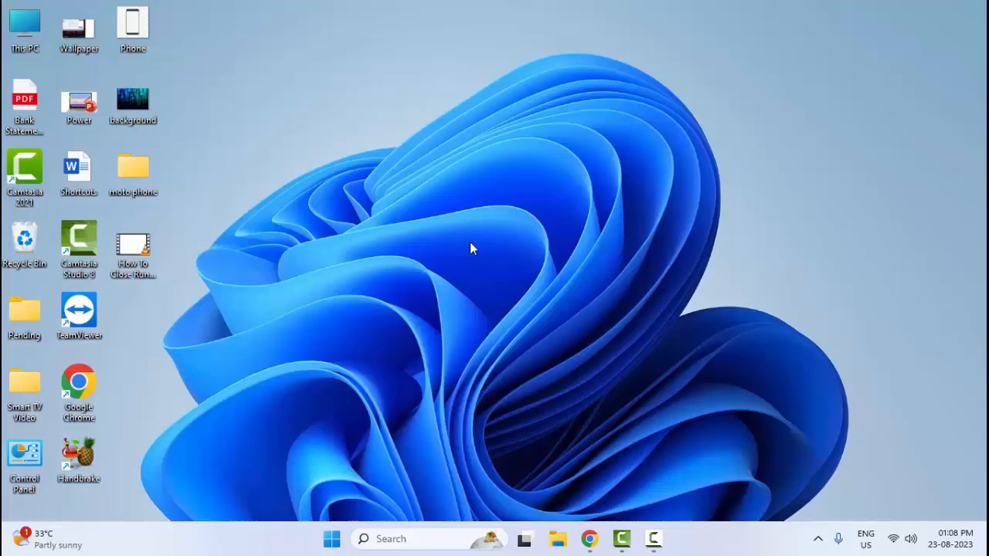
mouse_move(269, 535)
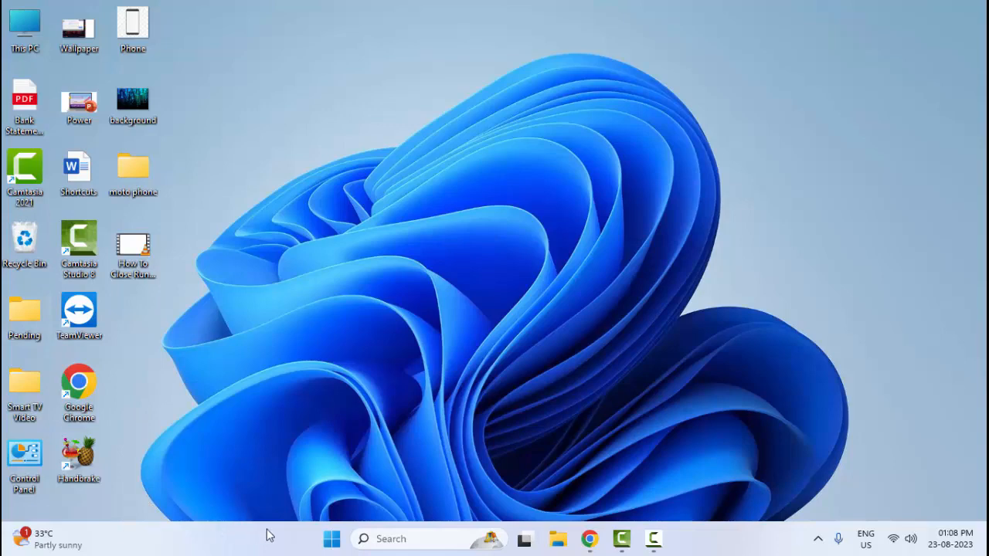
left_click(330, 538)
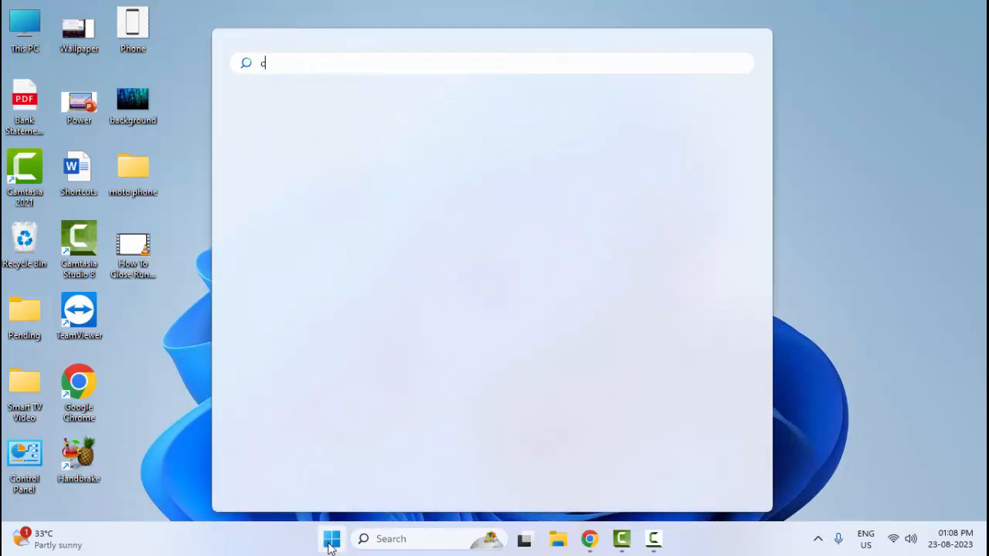
type("reate a restore point")
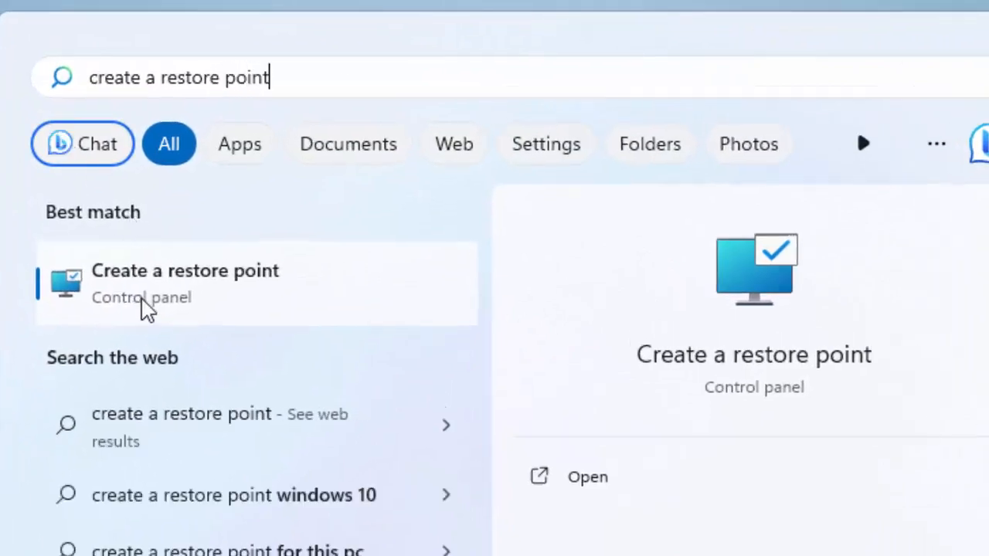
left_click(186, 271)
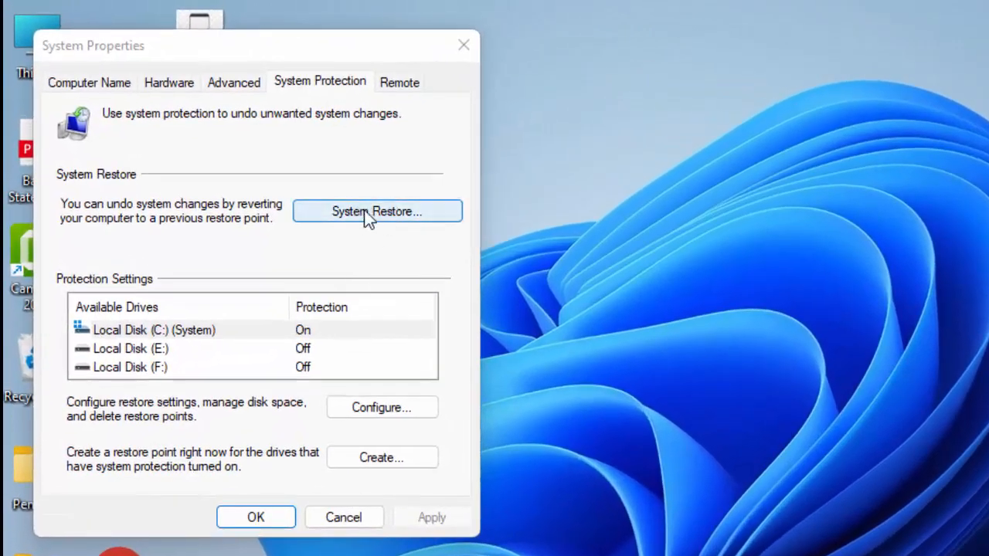
left_click(377, 210)
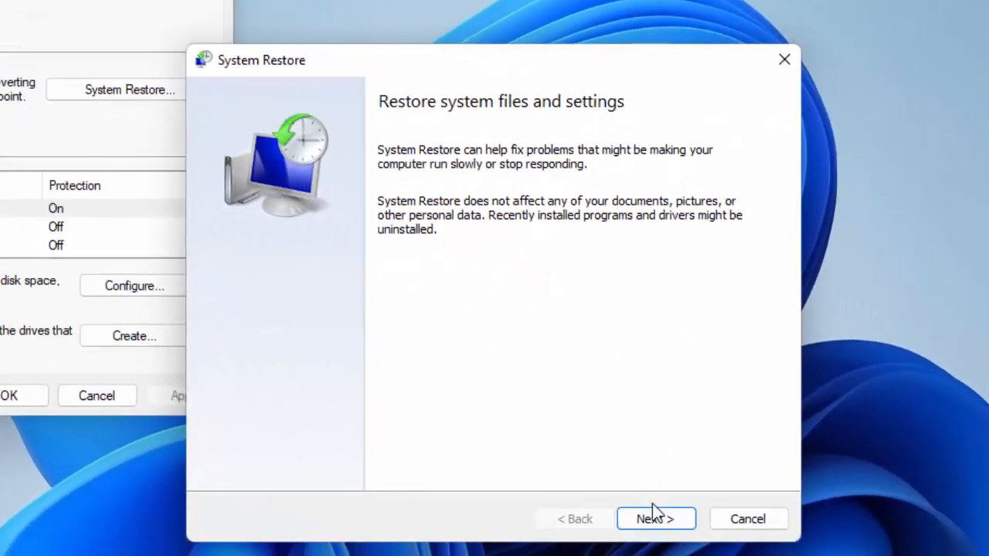
left_click(655, 519)
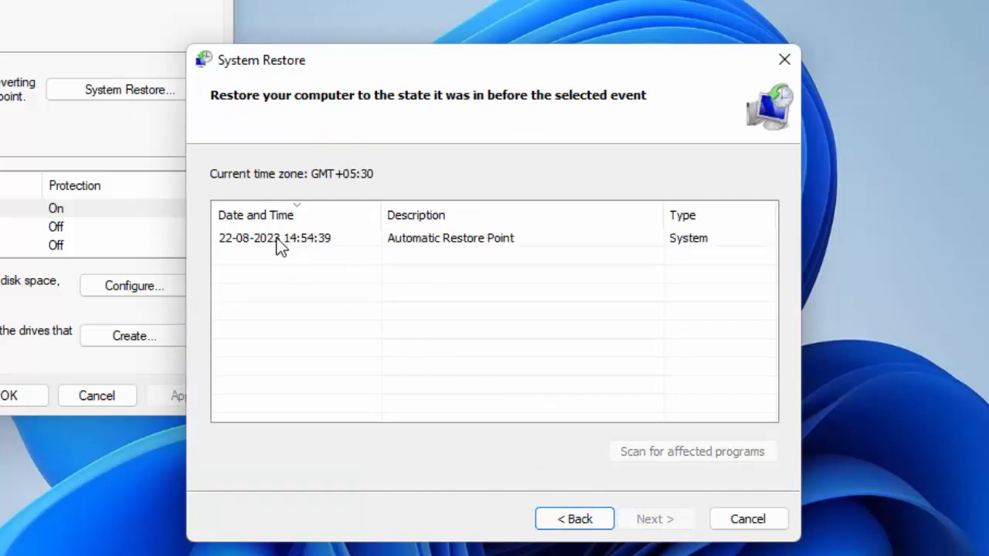
left_click(275, 238)
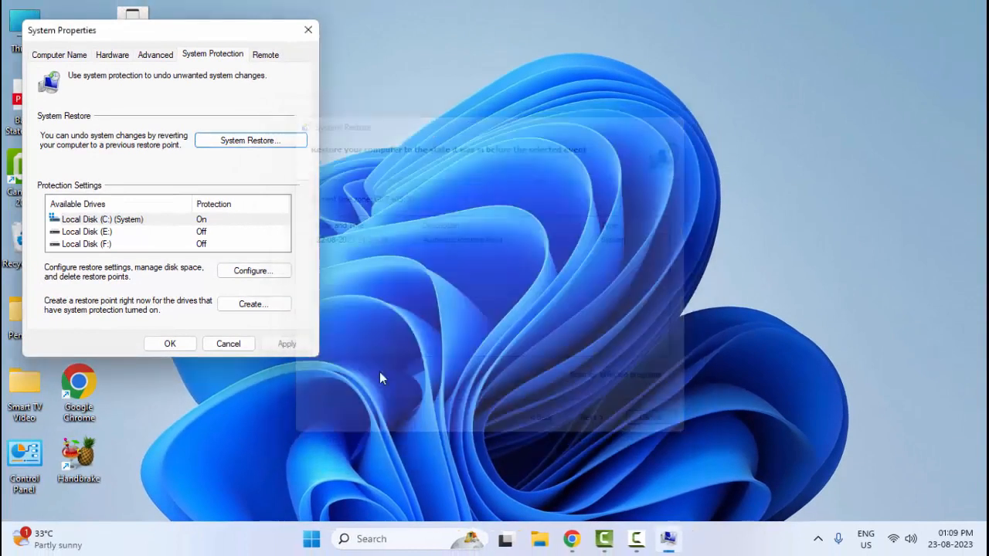
left_click(229, 343)
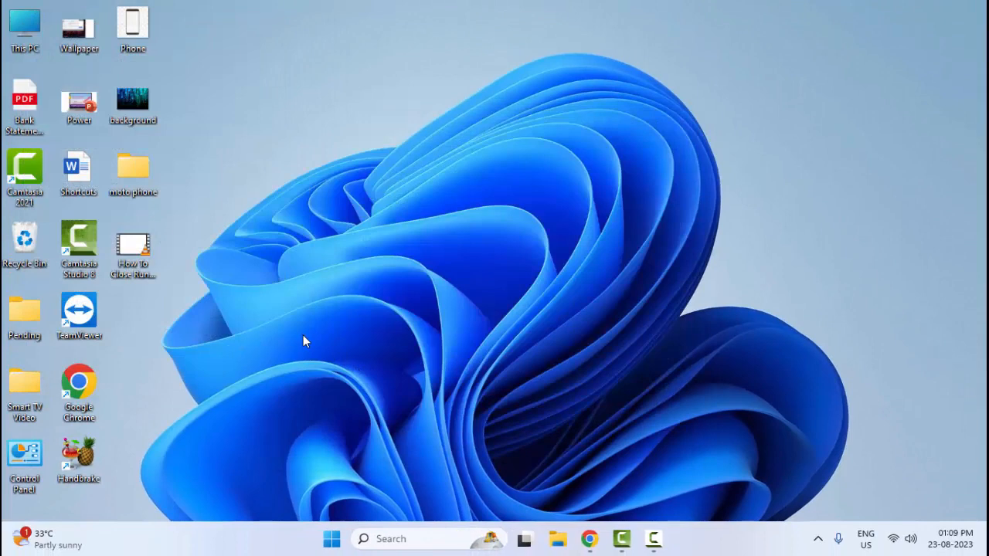